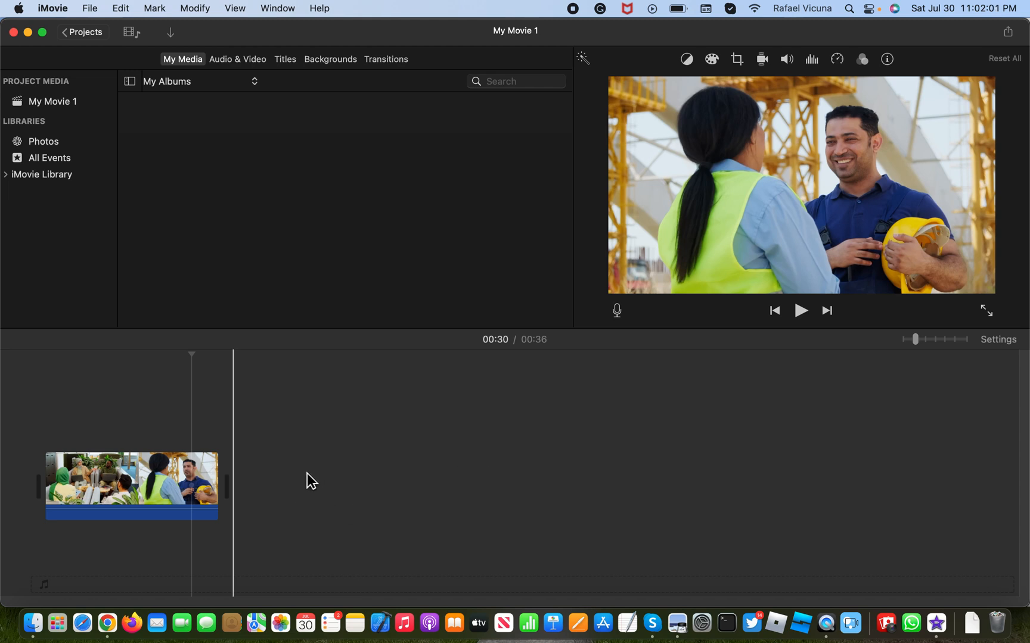
# - Select the construction-site clip and put the playhead near its end, where the man talks
pyautogui.click(192, 488)
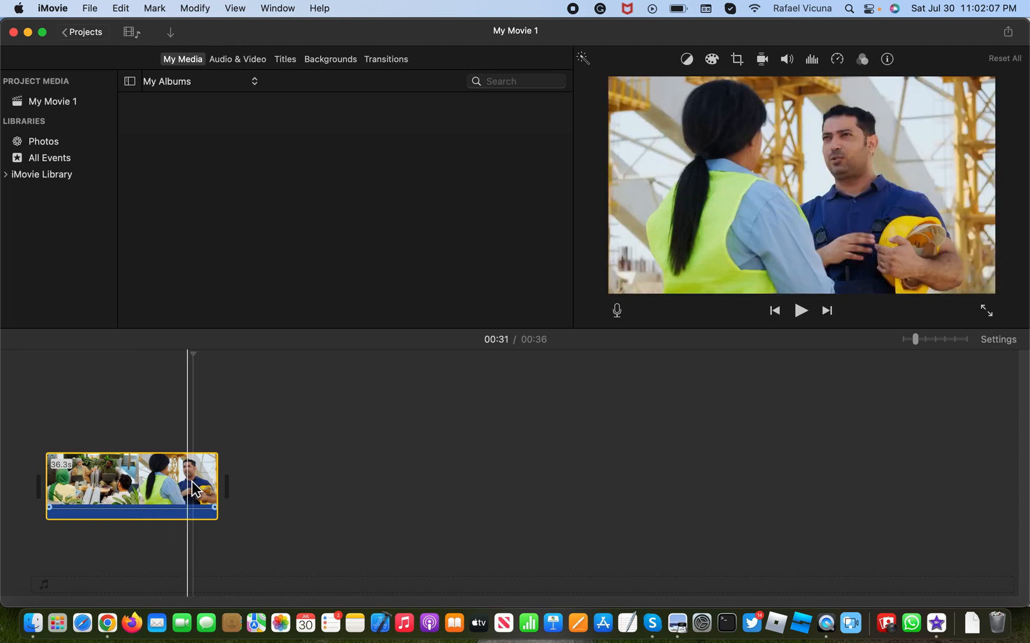
pyautogui.click(800, 311)
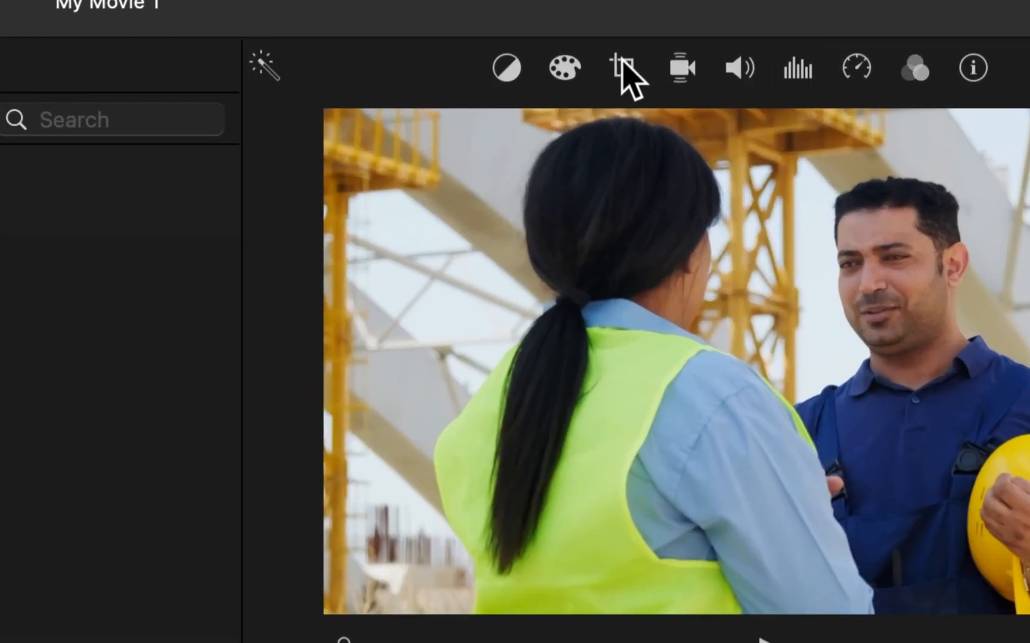
# - Show the Fit, Crop to Fill and Ken Burns cropping styles for the clip
pyautogui.click(623, 68)
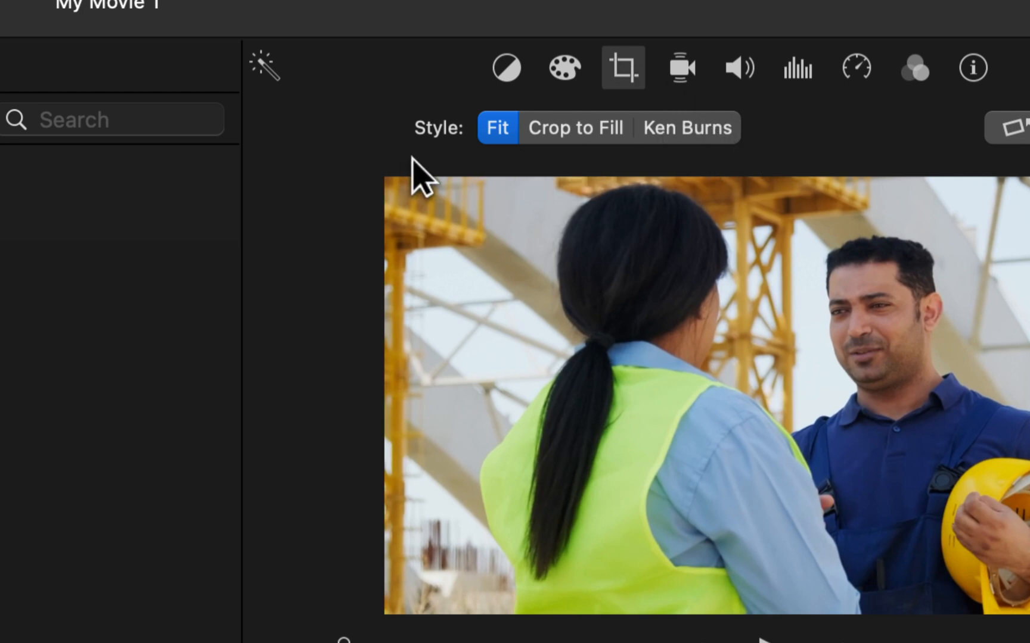
pyautogui.moveTo(704, 145)
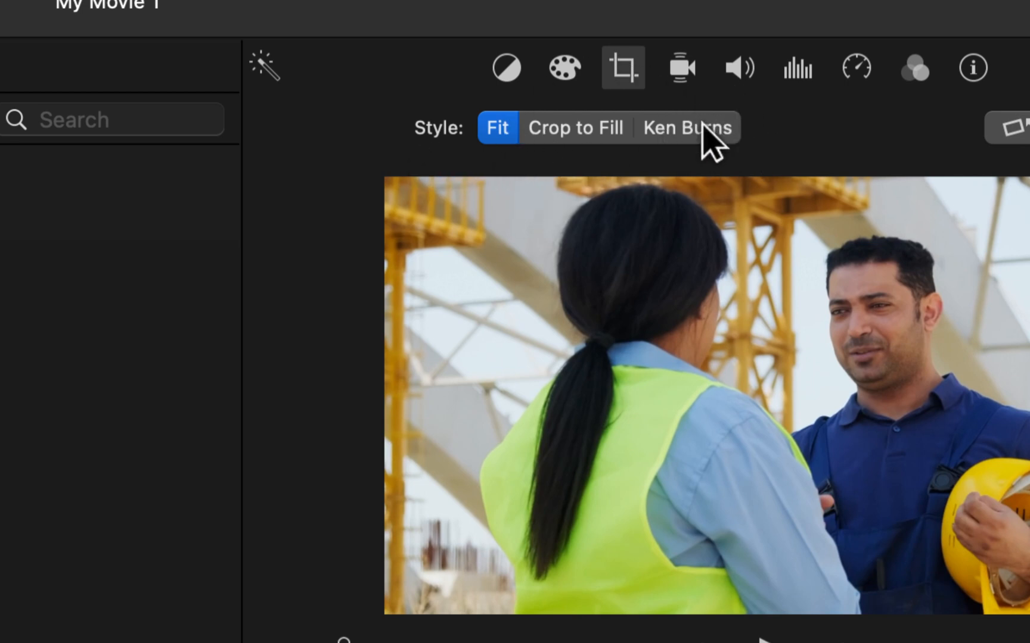
# - Apply the Ken Burns style to the clip, with its end frame on the man's face
pyautogui.click(687, 127)
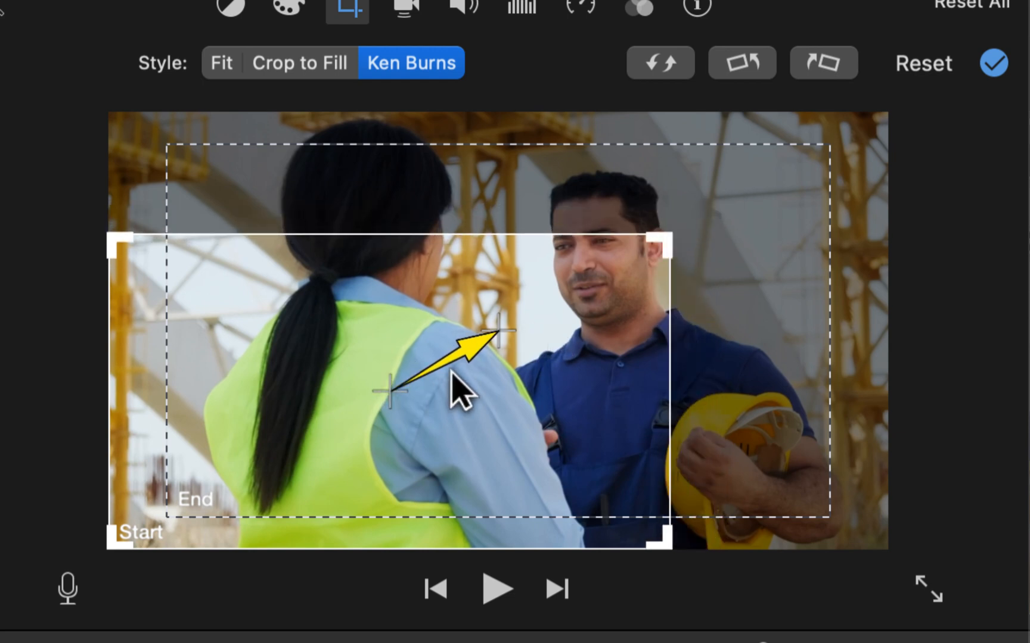
pyautogui.moveTo(247, 478)
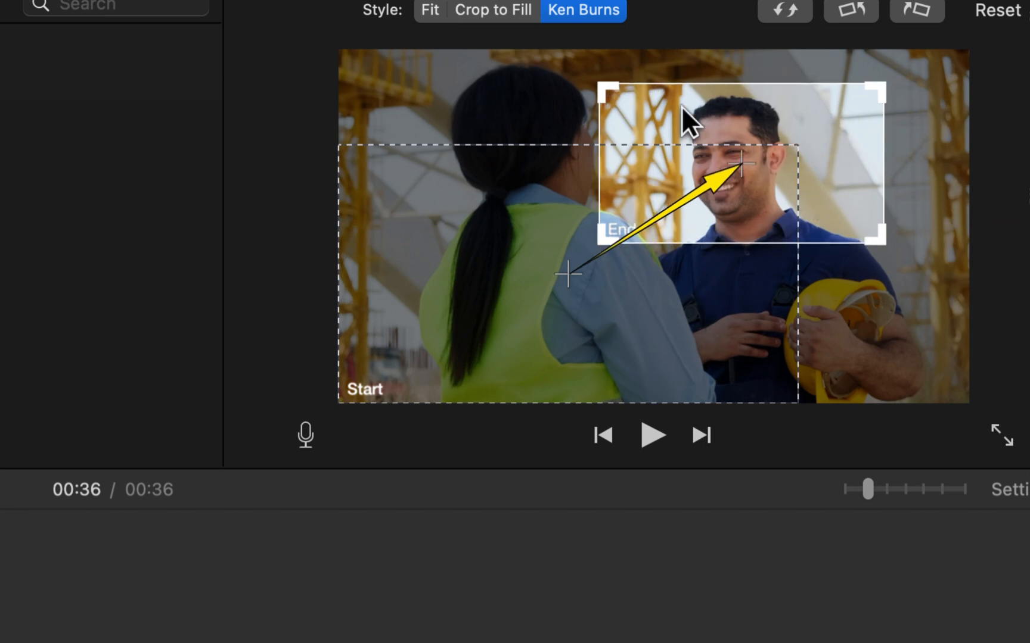
pyautogui.moveTo(674, 185)
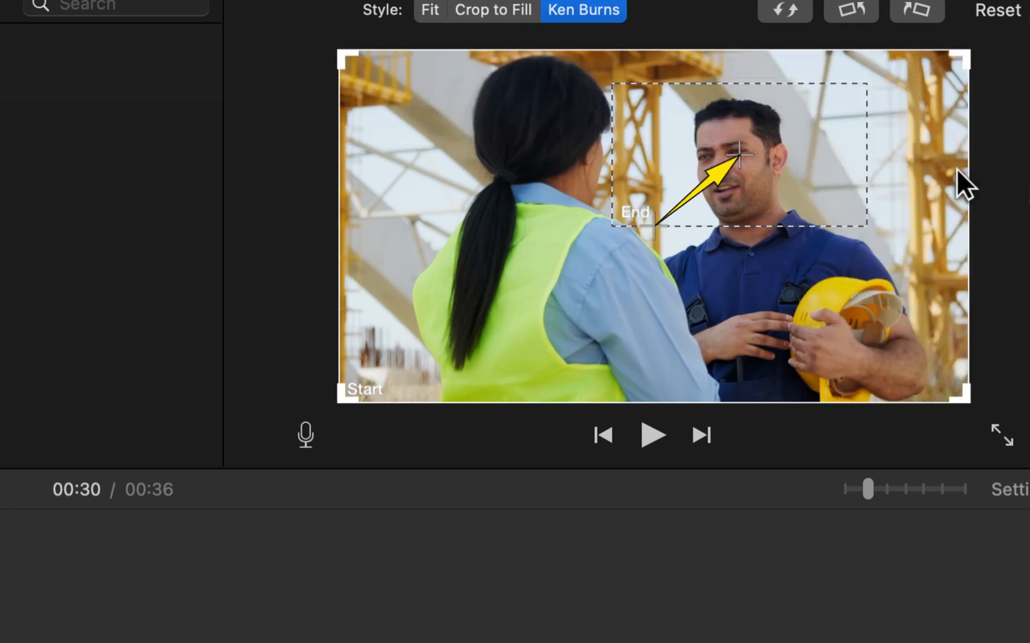
pyautogui.moveTo(640, 328)
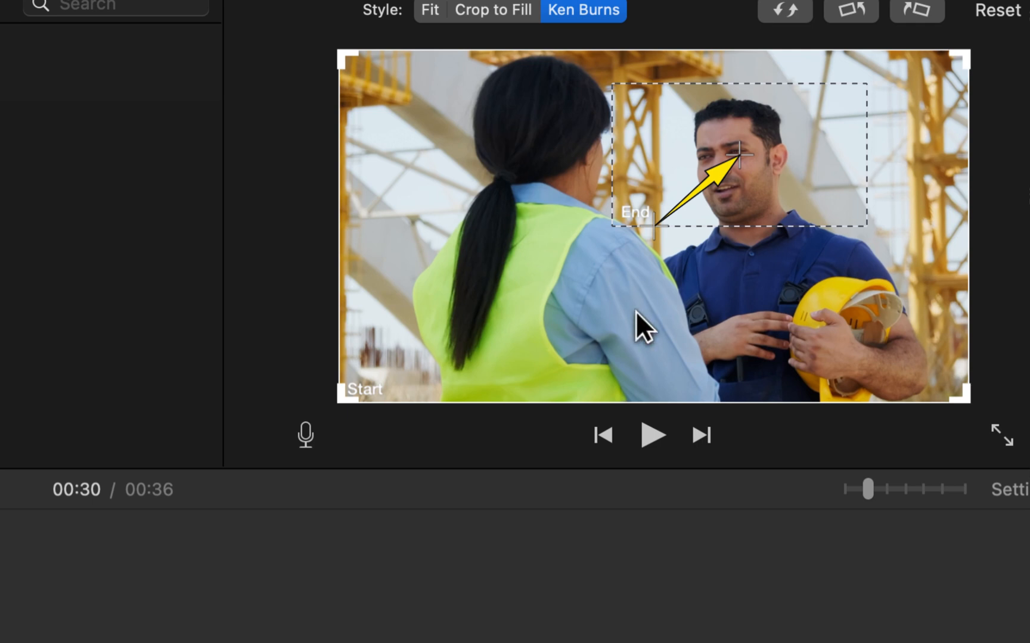
pyautogui.moveTo(723, 161)
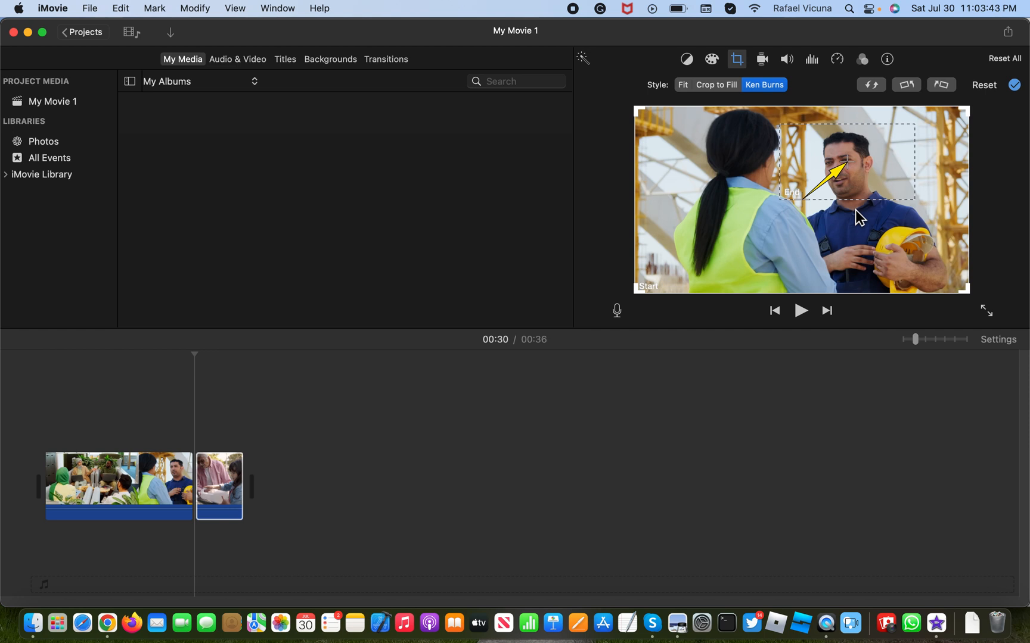
pyautogui.moveTo(228, 412)
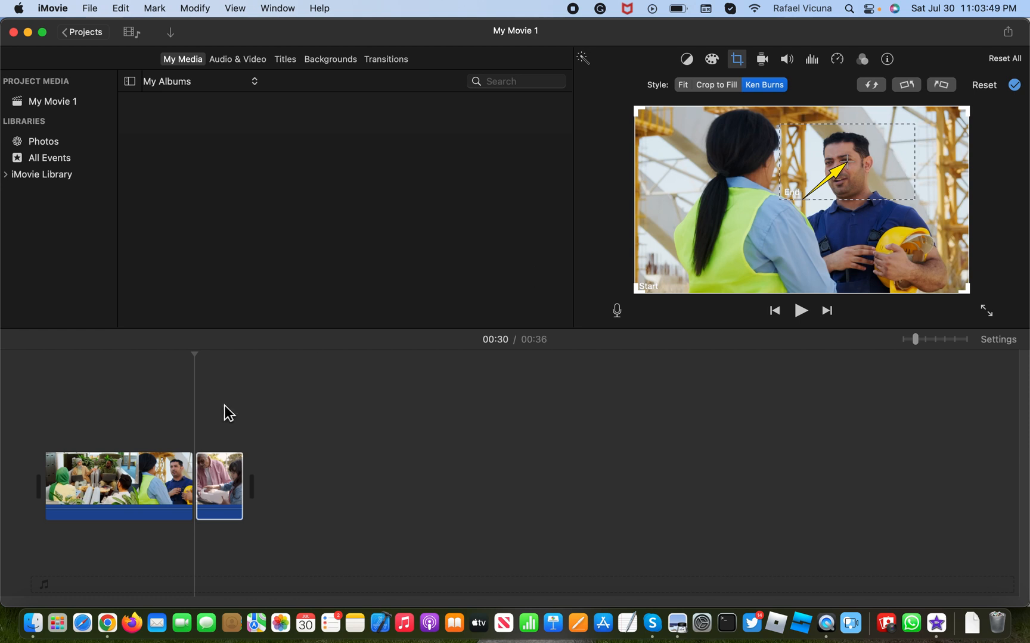
# - Close the crop controls and play the movie to preview the Ken Burns zoom
pyautogui.click(220, 486)
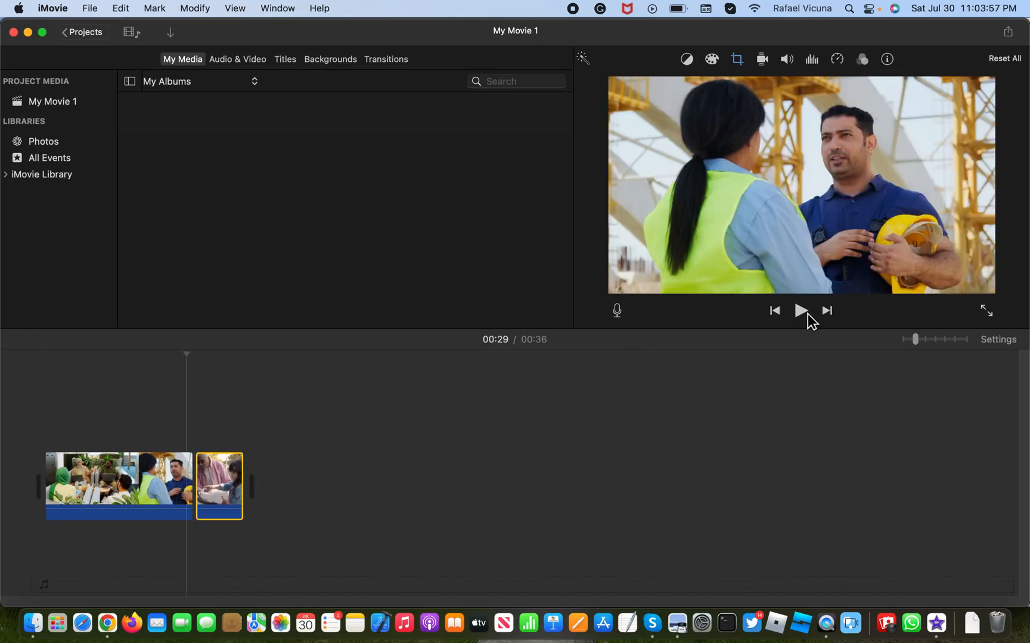
pyautogui.moveTo(801, 310)
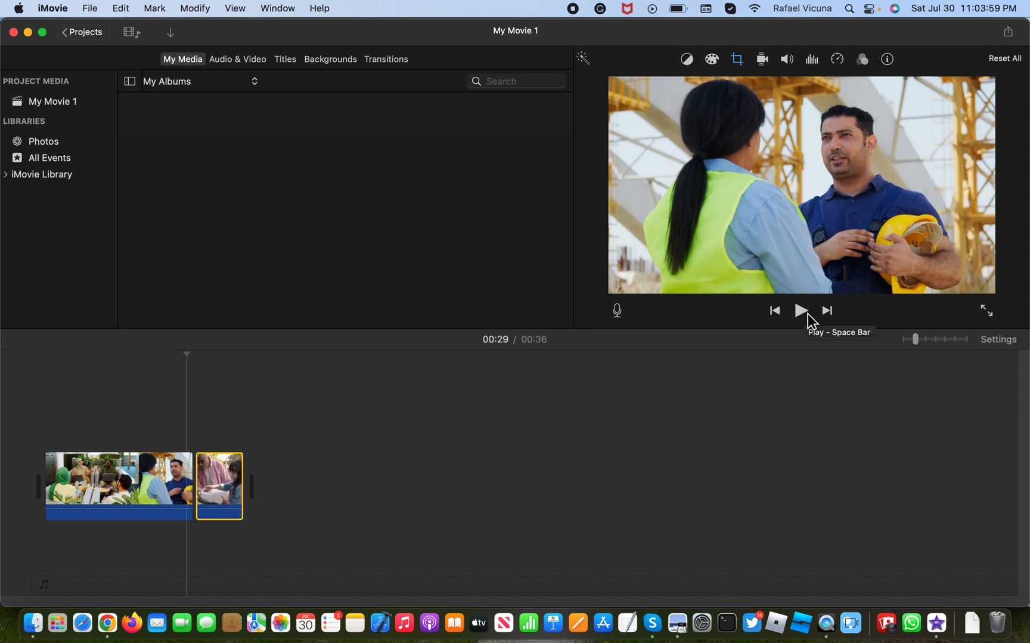
pyautogui.click(800, 311)
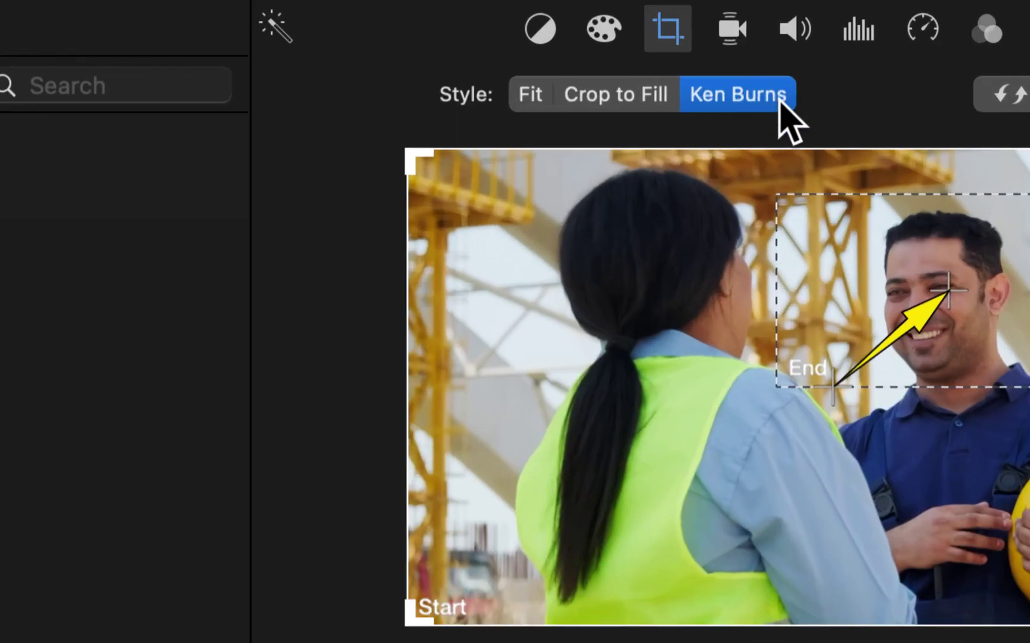
pyautogui.moveTo(622, 107)
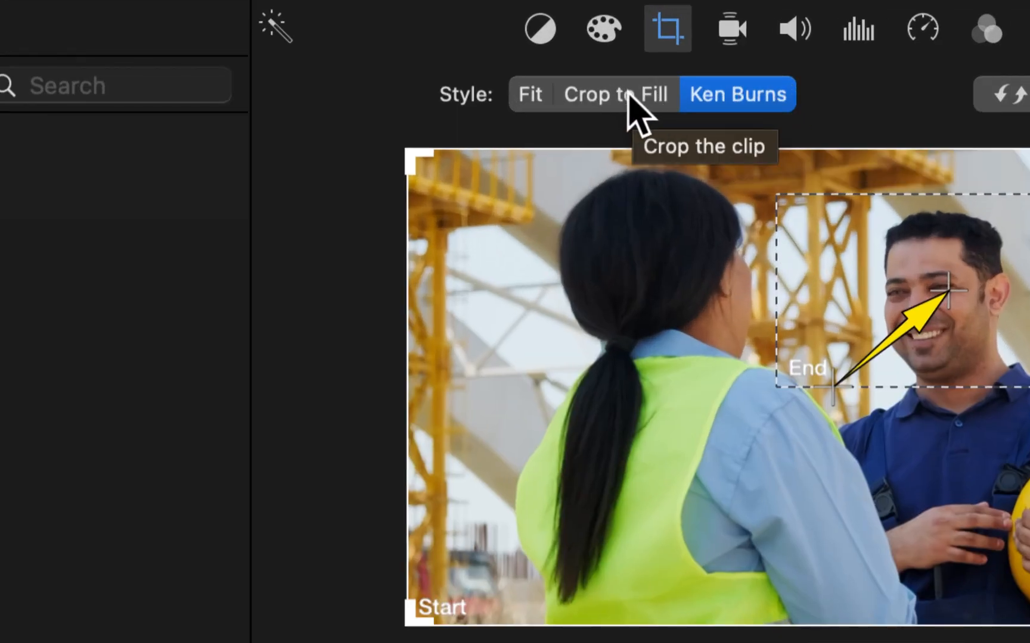